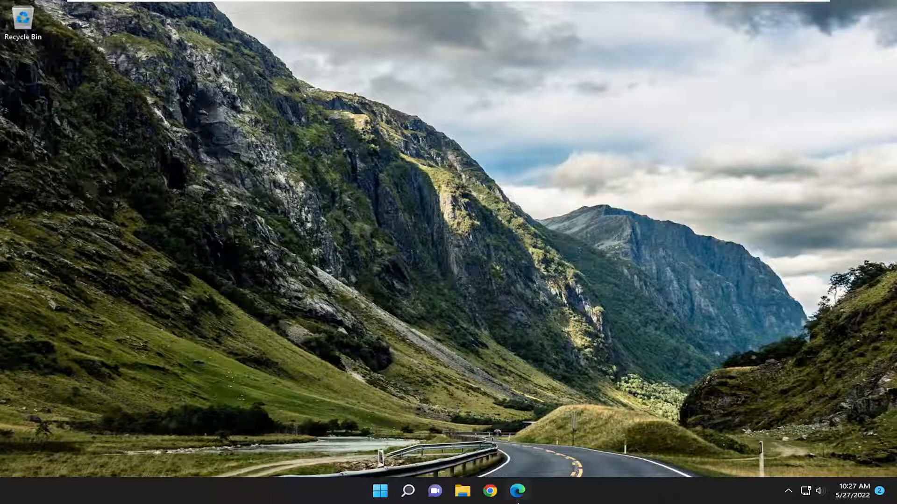
Step: Launch the Settings app from Windows Search by searching 'settings'
click(407, 492)
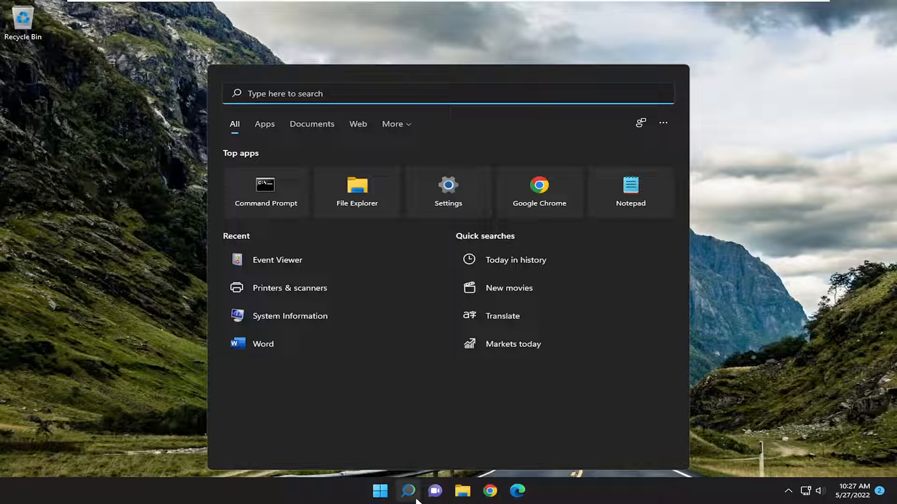
text(settings)
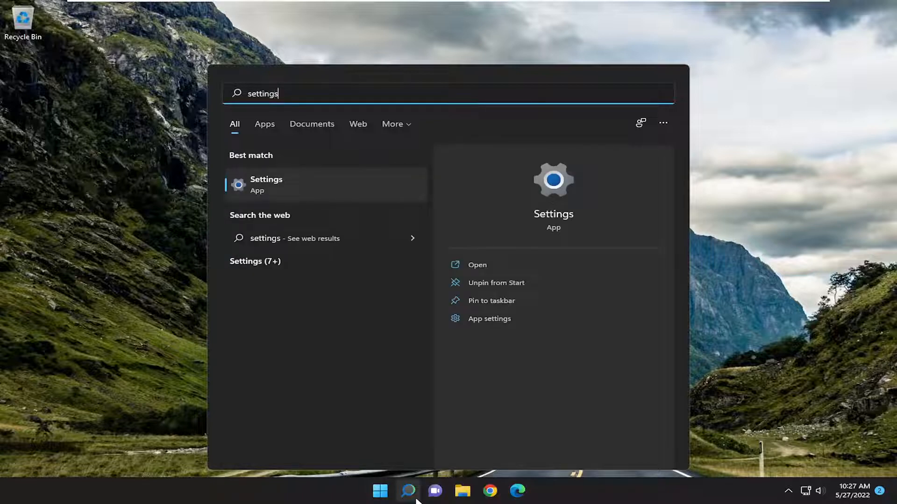
click(266, 184)
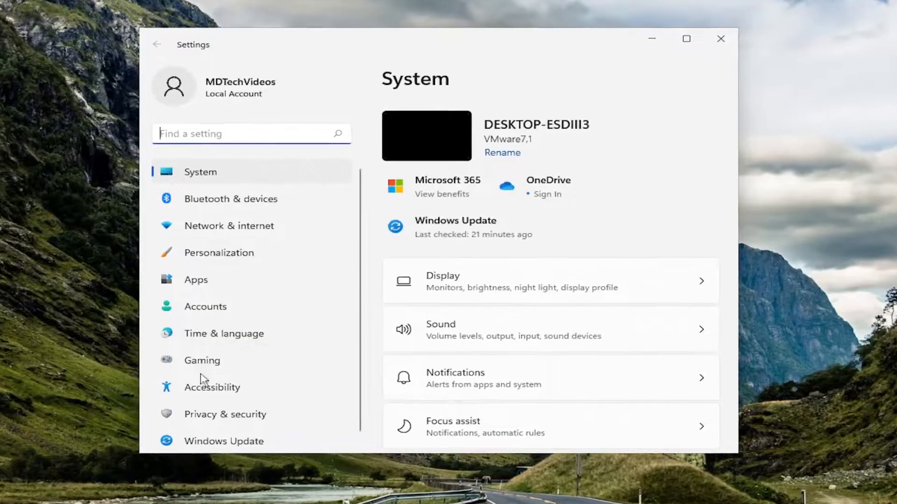
Step: Verify Microphone access is On under Privacy & security, then go to Time & language
click(225, 414)
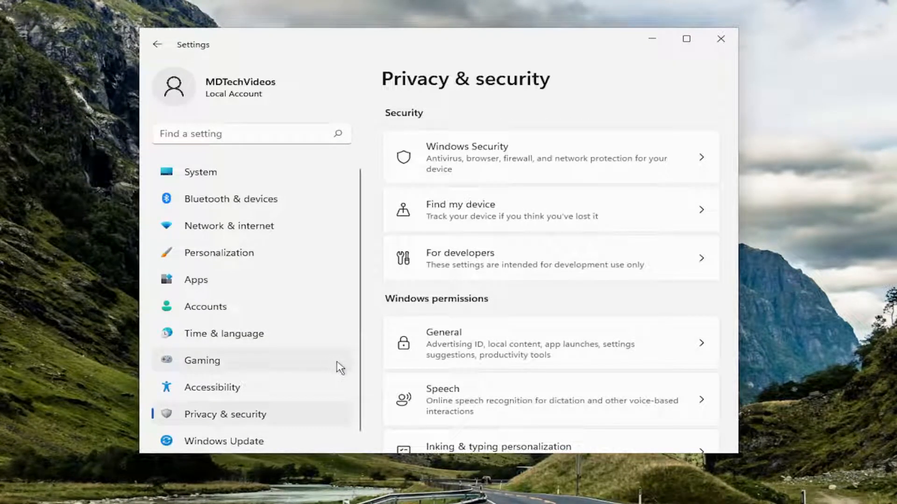
scroll(down, 3)
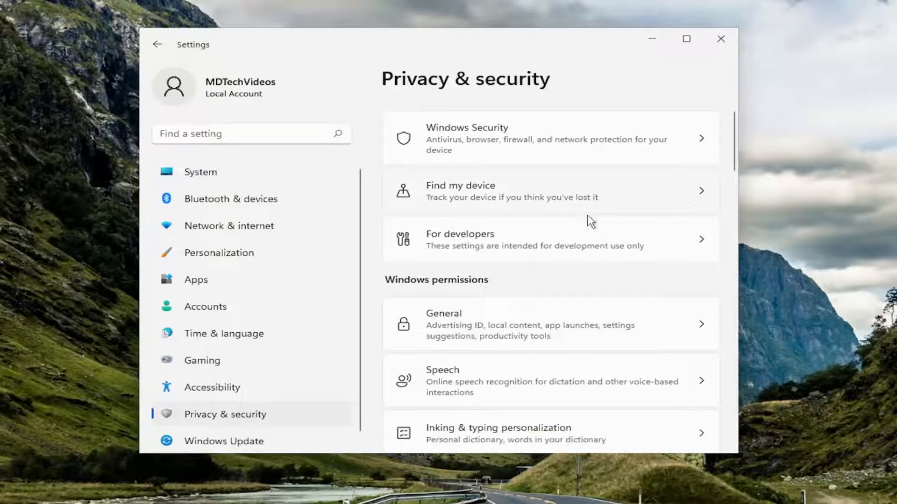
scroll(down, 3)
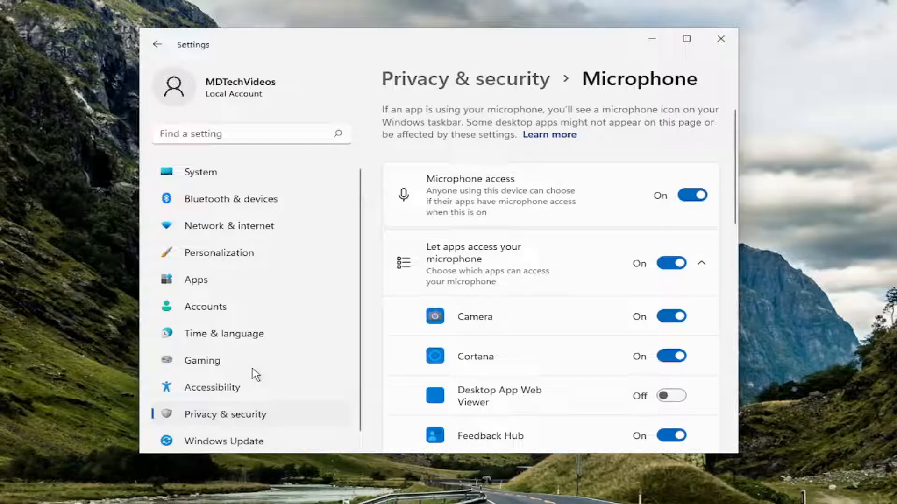
click(224, 333)
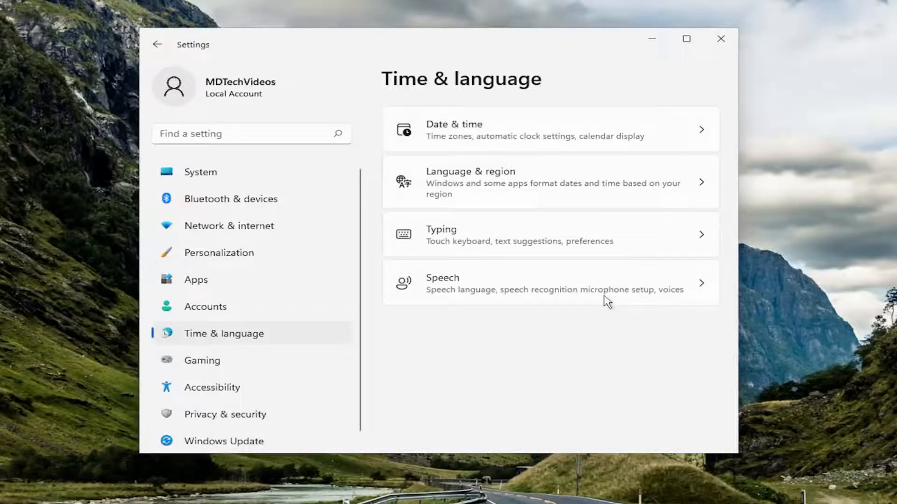
Step: View the Speech page to confirm the speech language is English (United States)
click(543, 284)
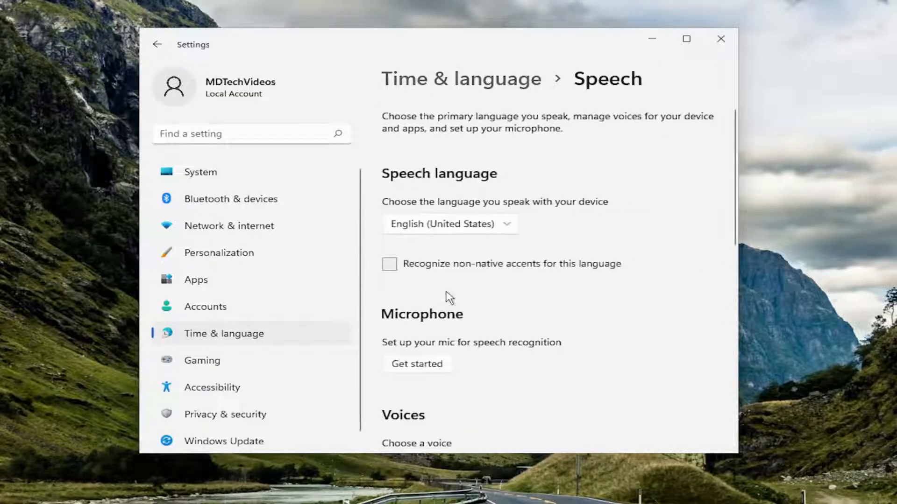
mouse_move(418, 211)
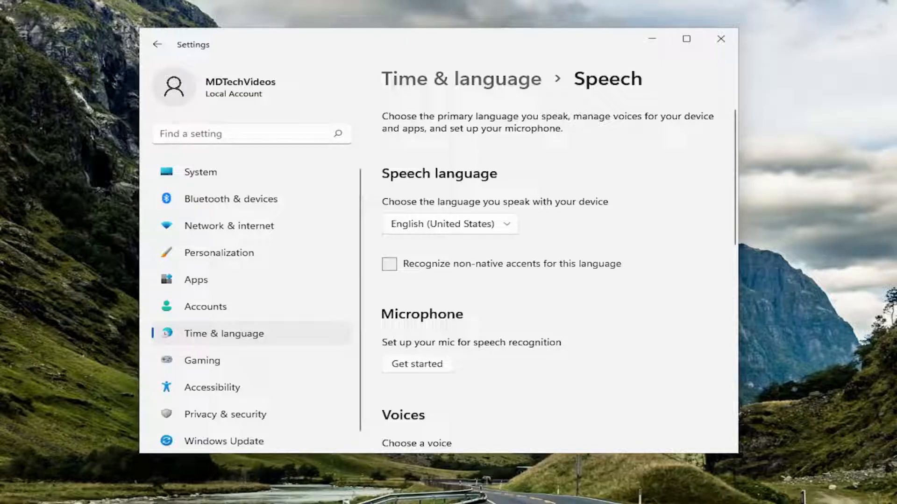
mouse_move(564, 216)
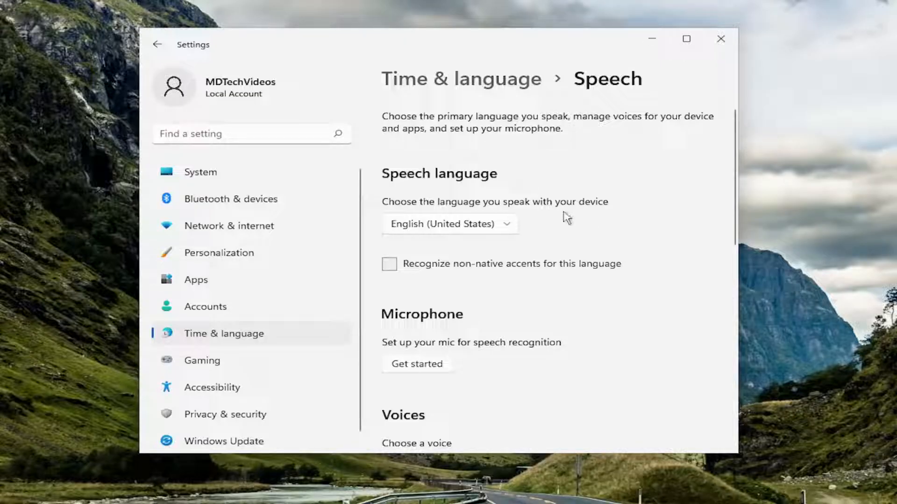
mouse_move(207, 165)
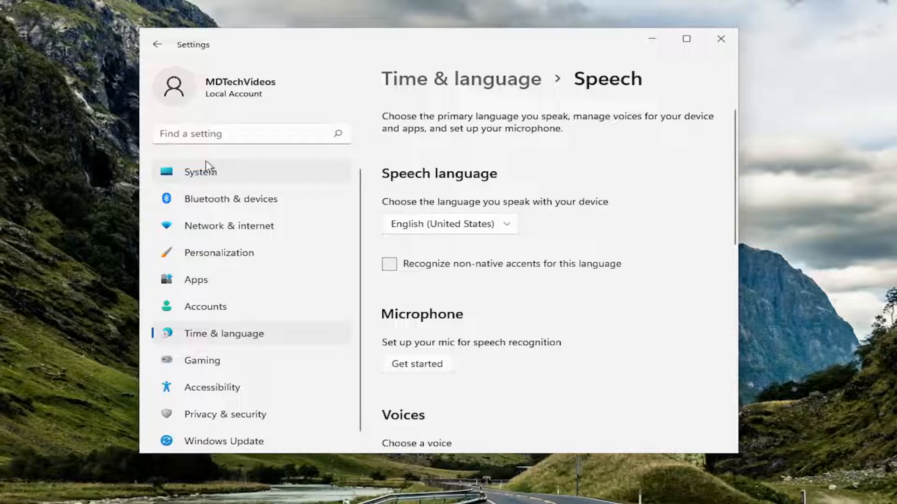
Step: Reach the Other troubleshooters list via a 'troubleshoot' settings search
text(troubleshoot)
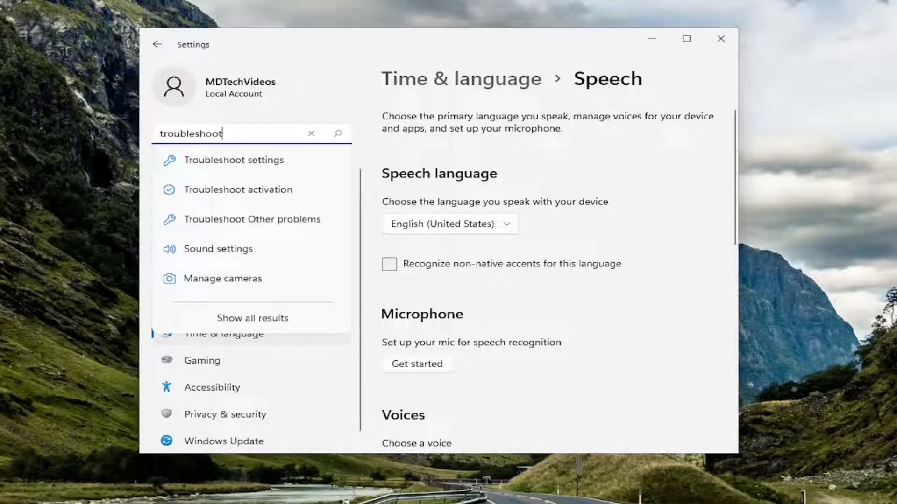
mouse_move(256, 168)
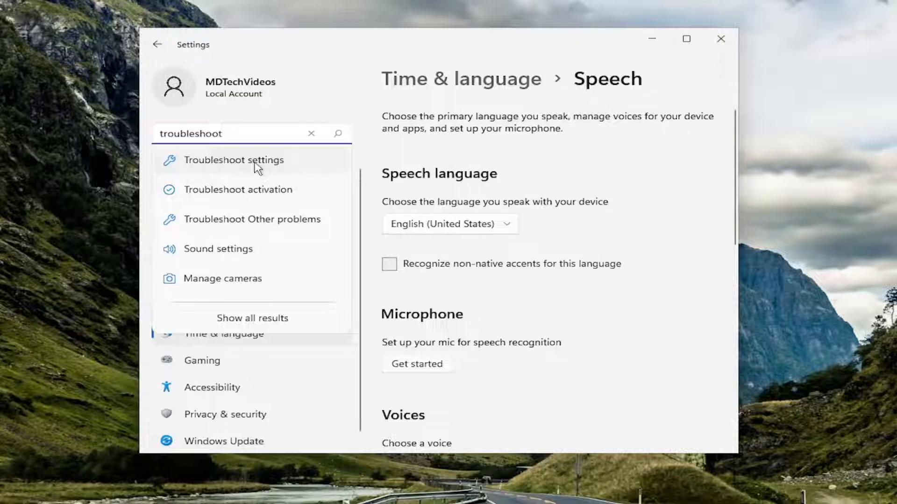
click(233, 160)
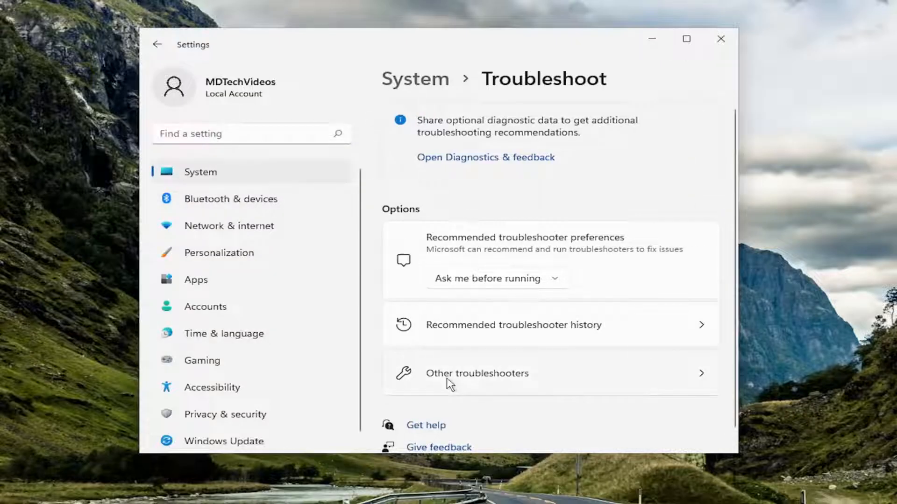
click(477, 374)
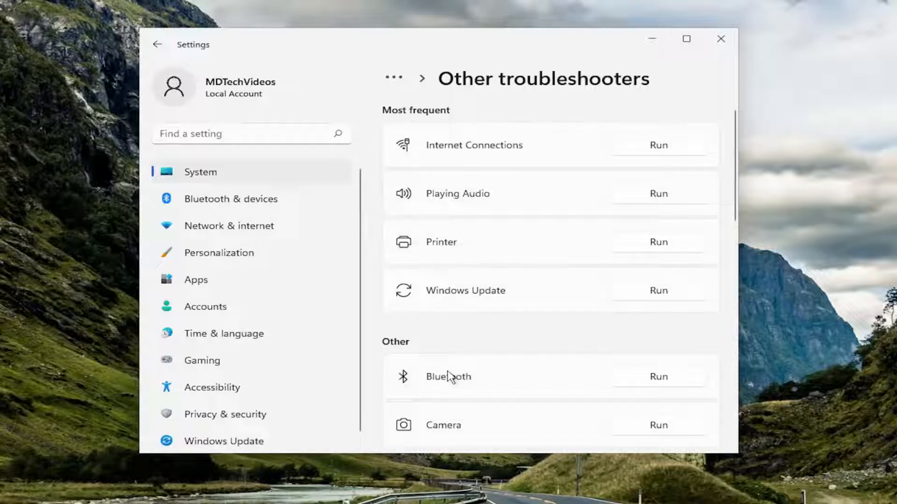
mouse_move(453, 207)
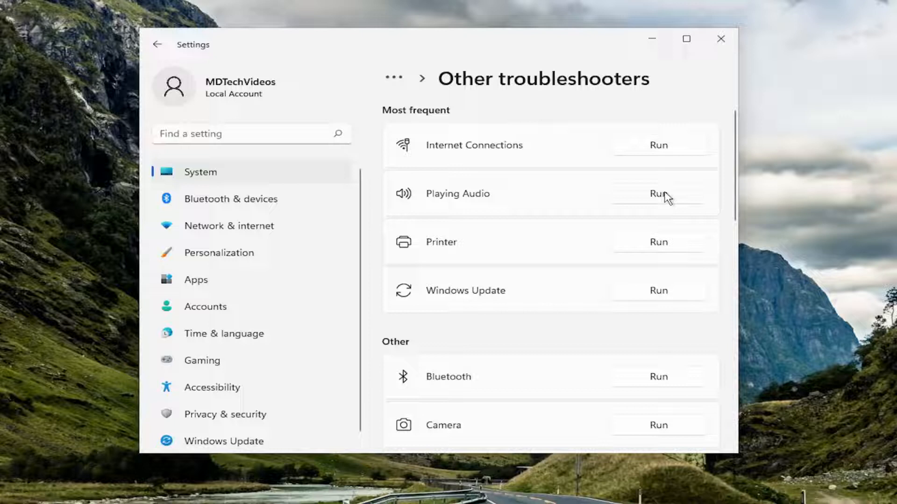
Step: Run the Playing Audio troubleshooter, agreeing to Open Audio Enhancements, through to closing it
click(658, 194)
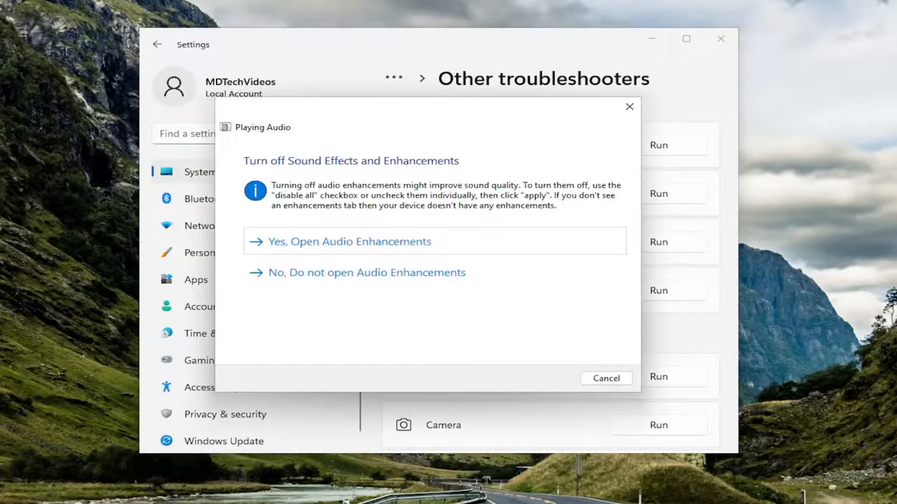
click(349, 240)
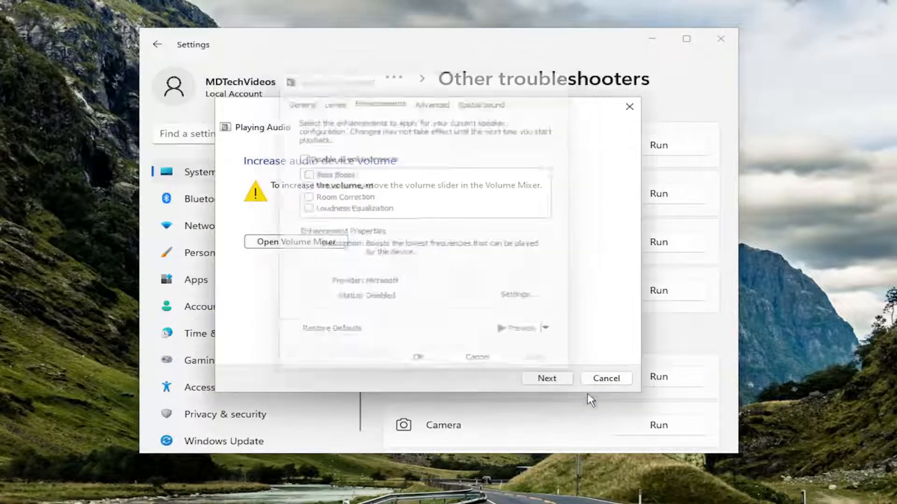
click(547, 378)
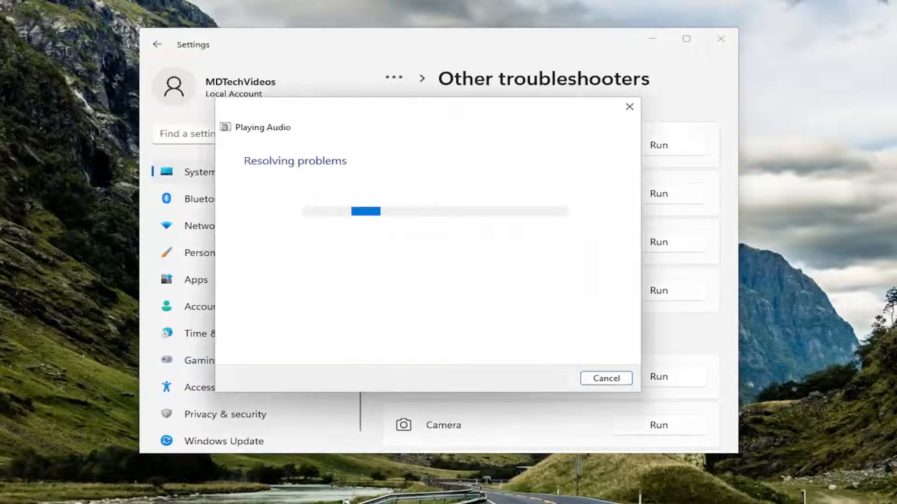
click(605, 378)
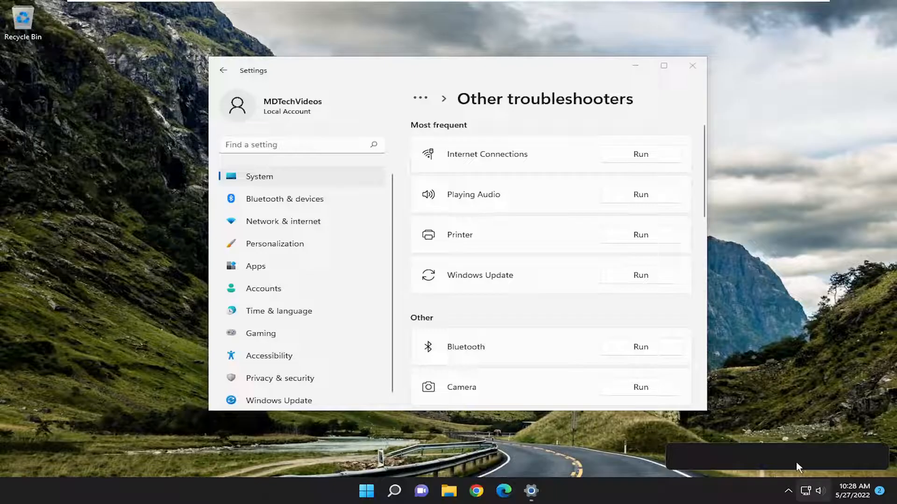
Step: Check the quick settings volume panel, then close the Settings window
click(813, 491)
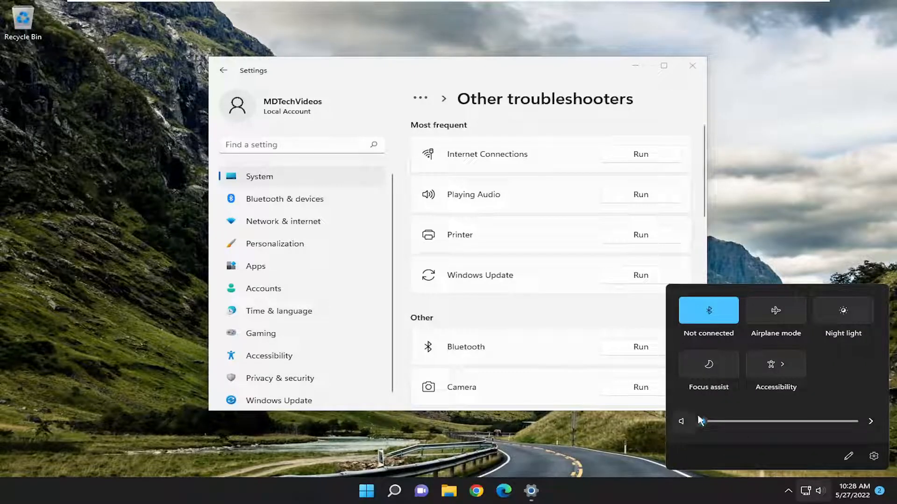
click(682, 73)
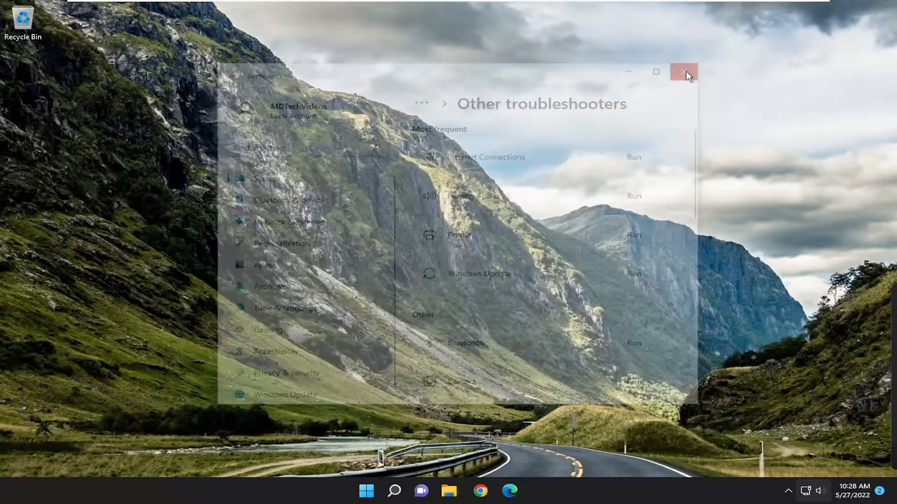
click(683, 73)
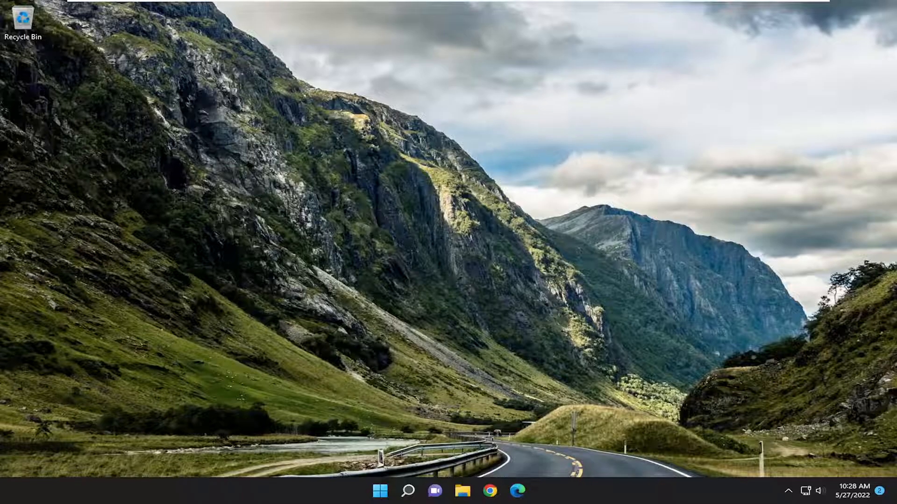